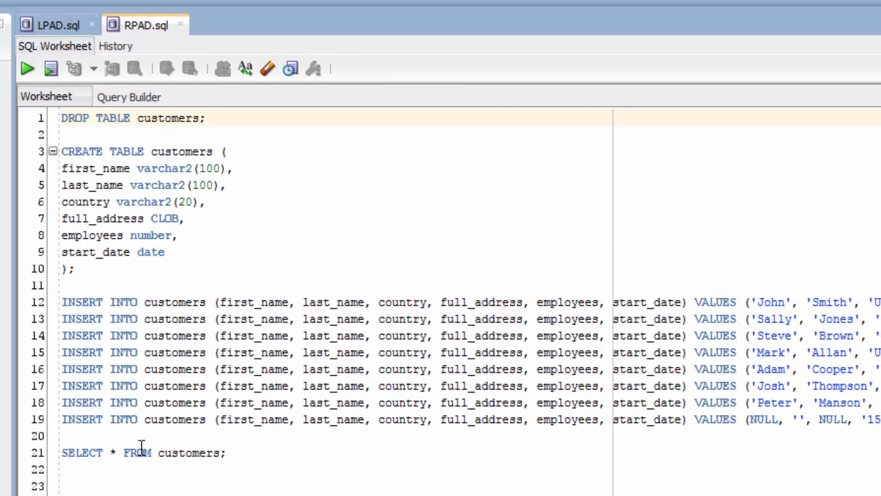
Run SELECT * FROM customers, listing seven rows of names, countries, employees and start dates
left_click(51, 69)
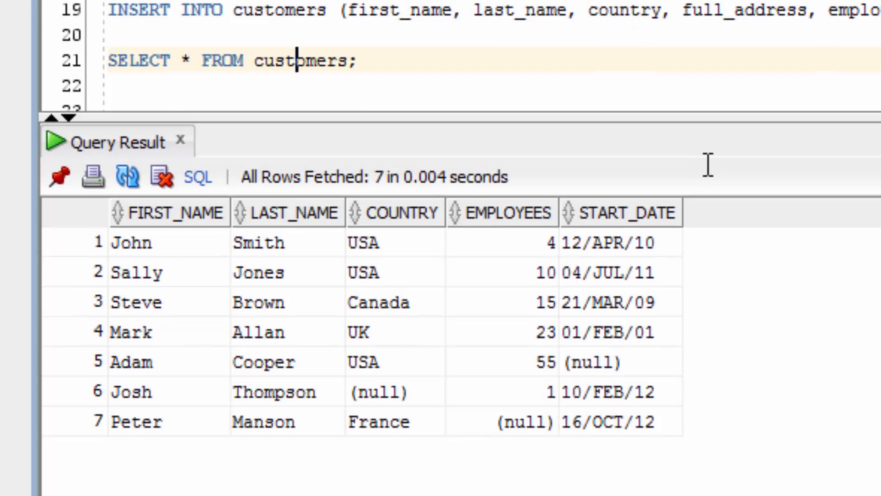
mouse_move(502, 456)
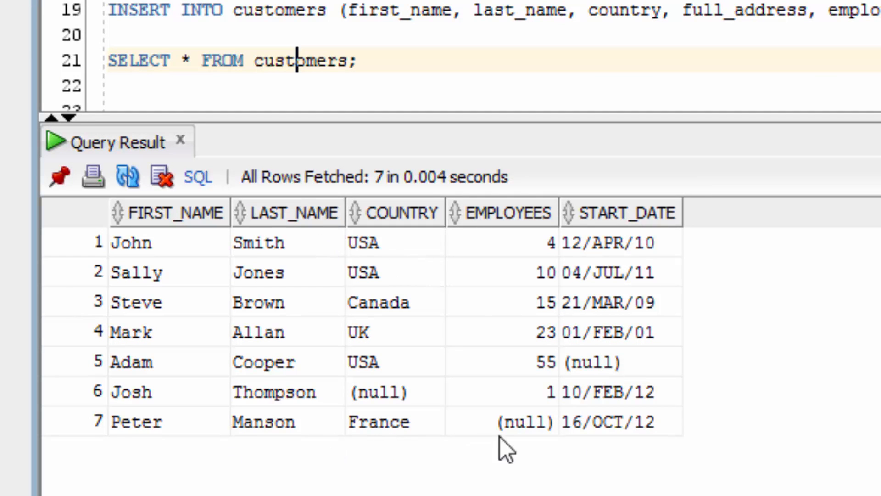
scroll("down", 3)
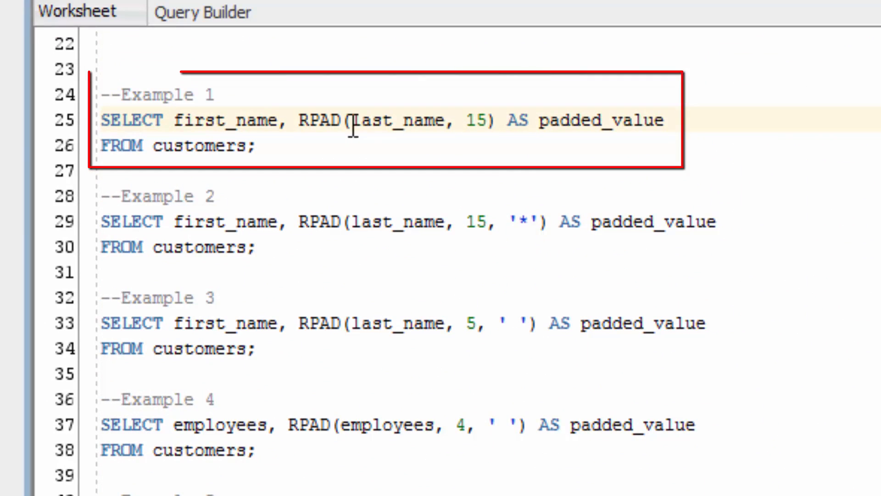
mouse_move(408, 108)
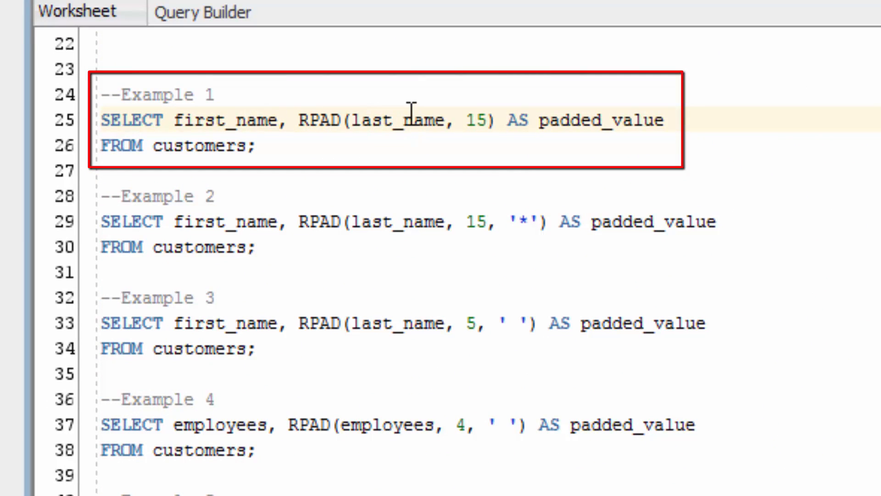
Run RPAD Example 1 (space padding) and Example 2 (asterisk padding) on last names to 15
left_click(414, 121)
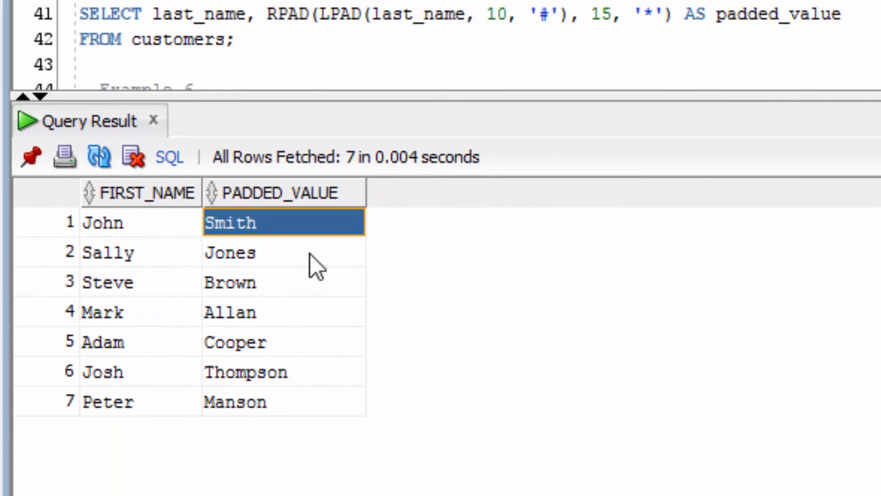
mouse_move(332, 240)
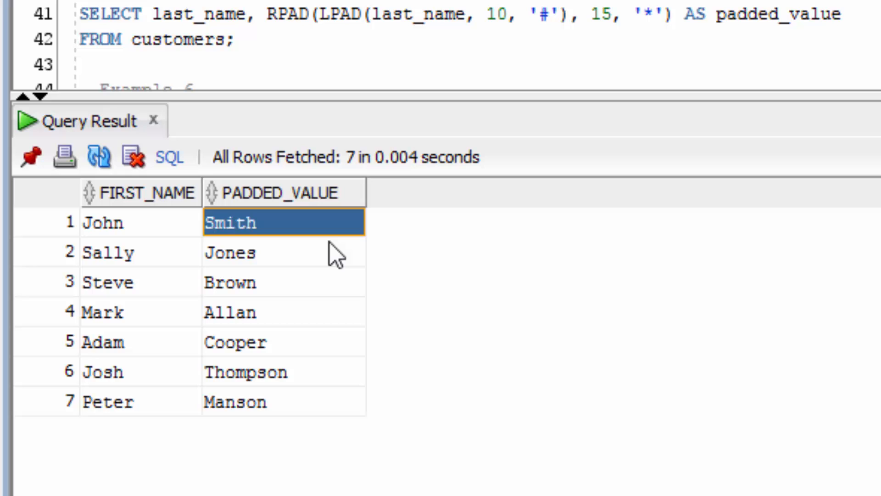
left_click(247, 252)
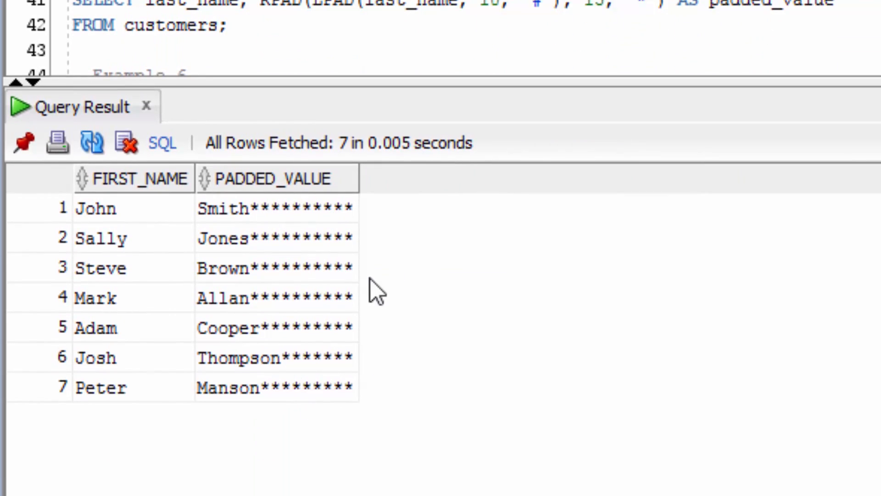
mouse_move(849, 105)
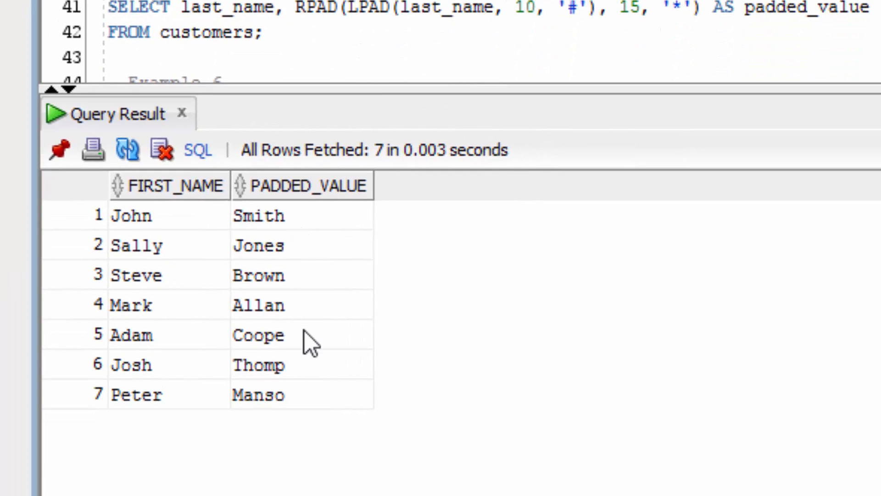
mouse_move(279, 329)
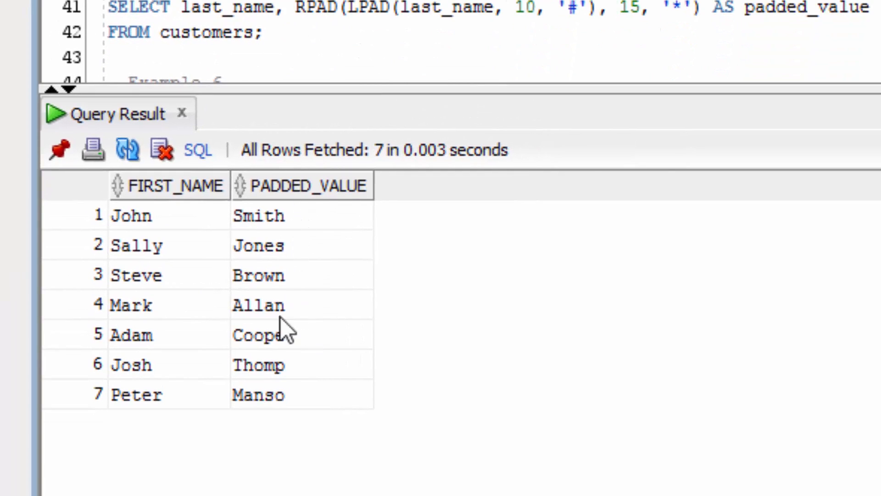
mouse_move(301, 419)
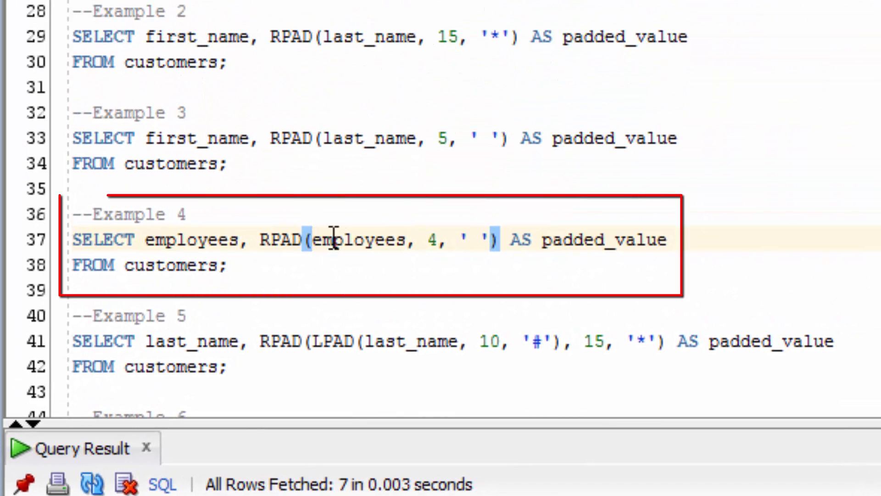
Run Example 4 padding employee counts, inspect padded and null cells, then run nested LPAD/RPAD Example 5
left_click(481, 247)
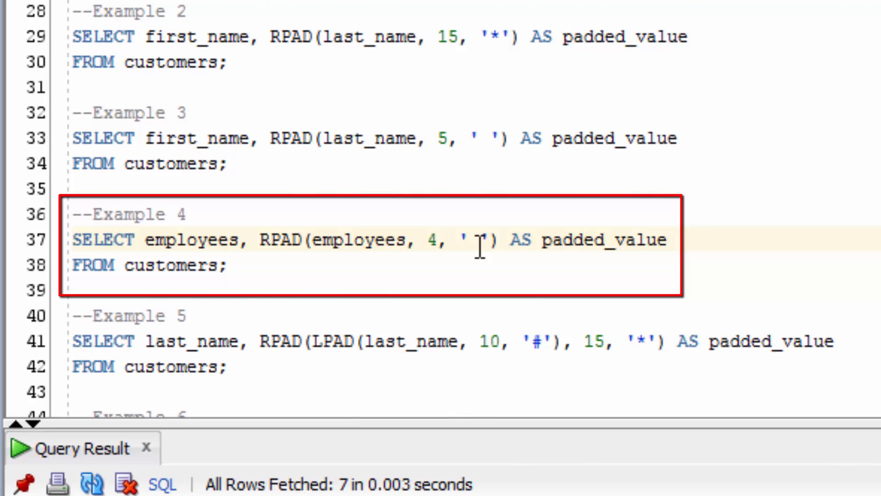
left_click(347, 240)
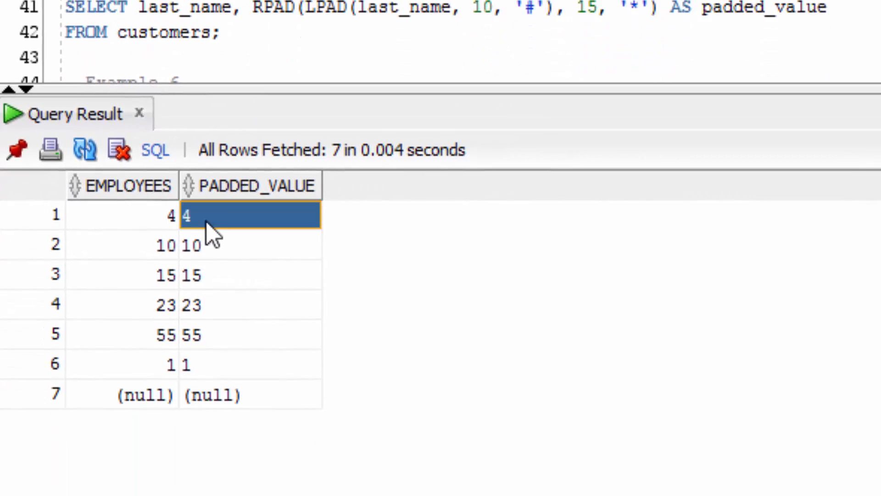
left_click(249, 245)
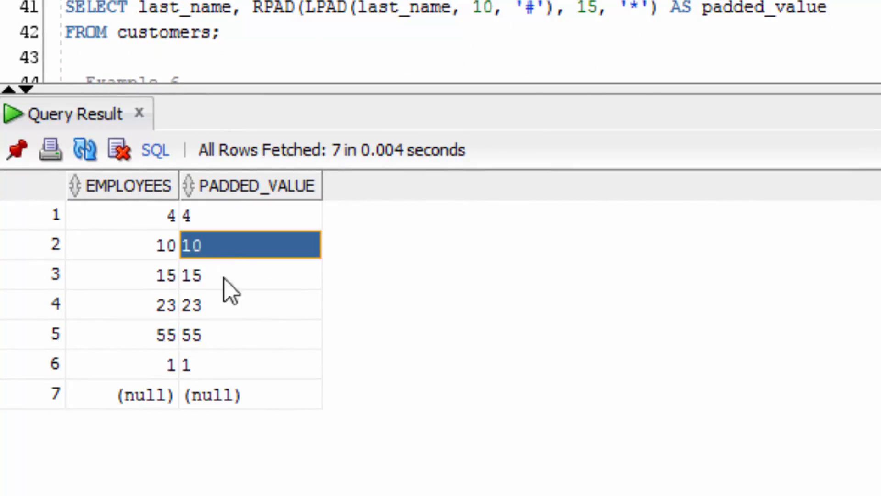
mouse_move(212, 403)
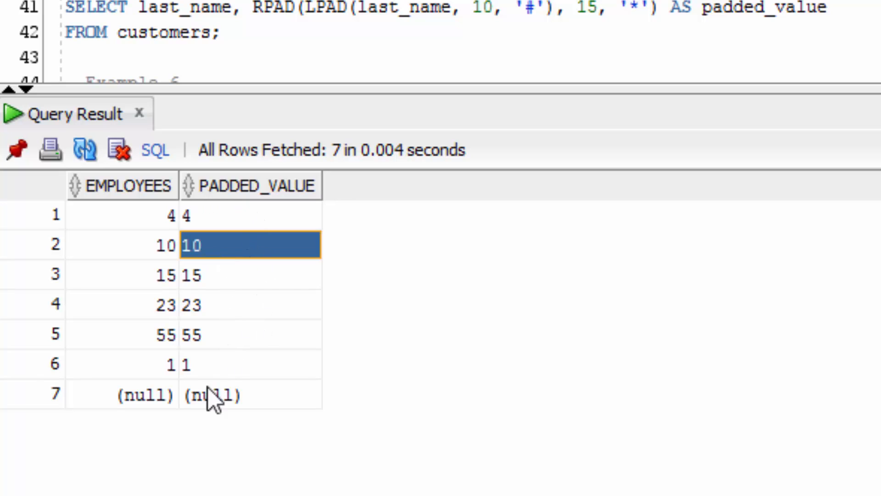
left_click(249, 364)
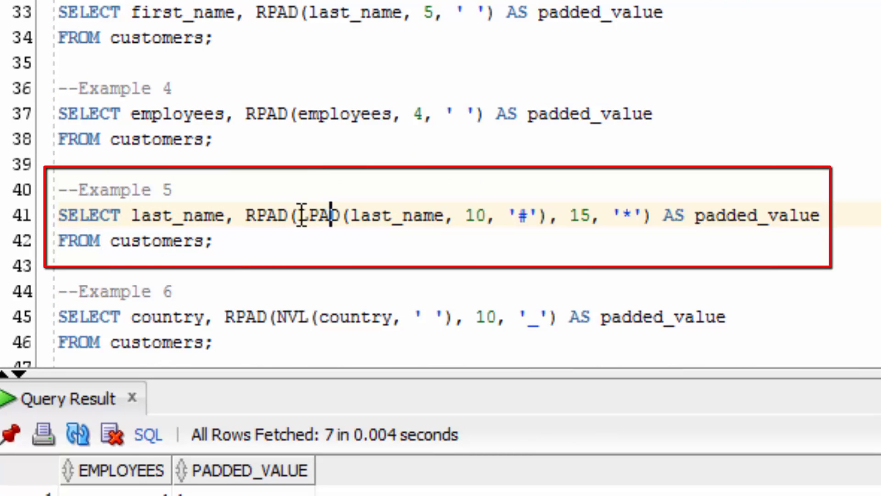
left_click_drag(299, 216, 499, 215)
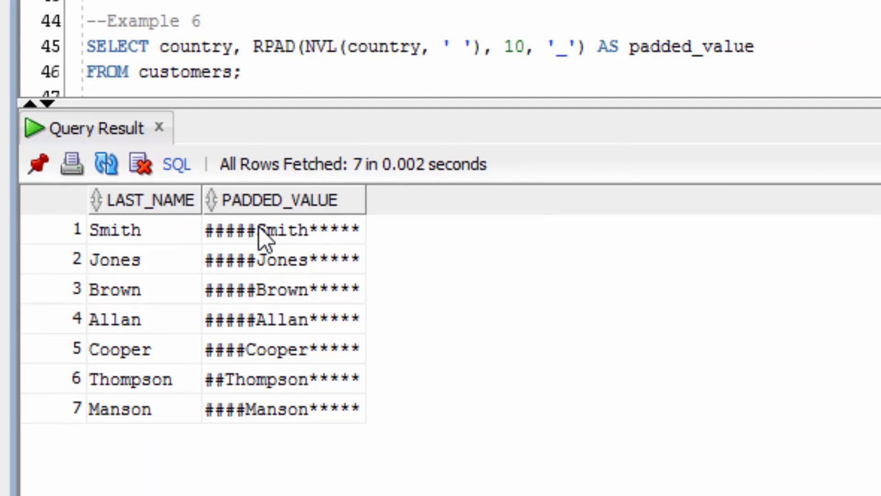
mouse_move(261, 263)
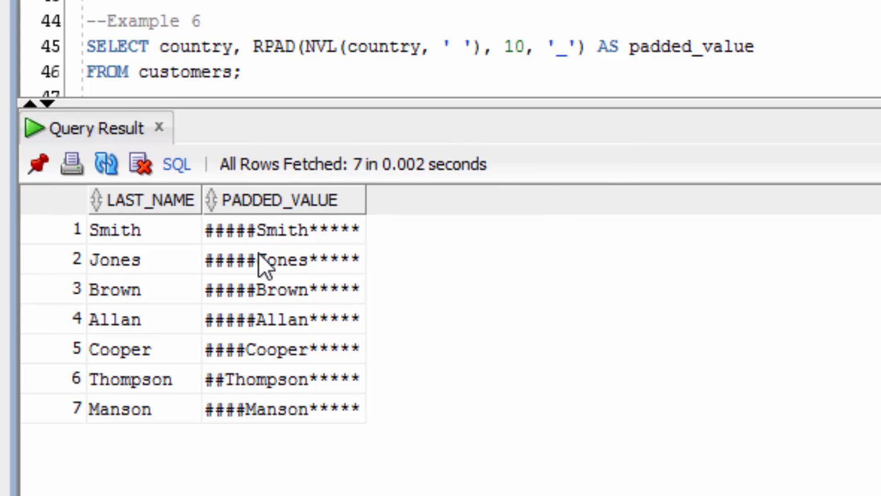
mouse_move(317, 263)
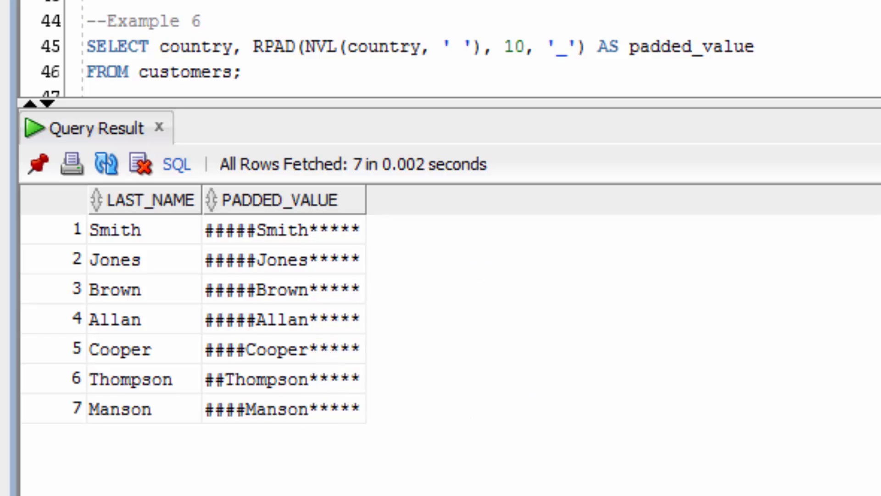
scroll("down", 3)
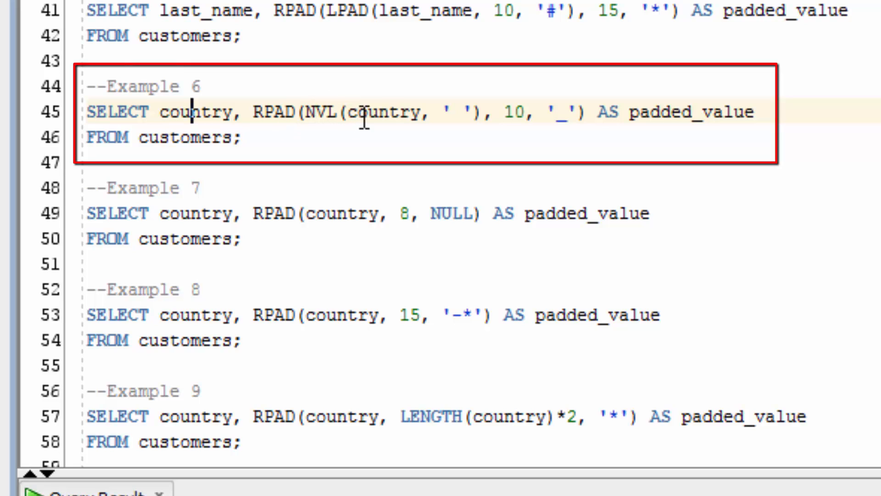
mouse_move(376, 113)
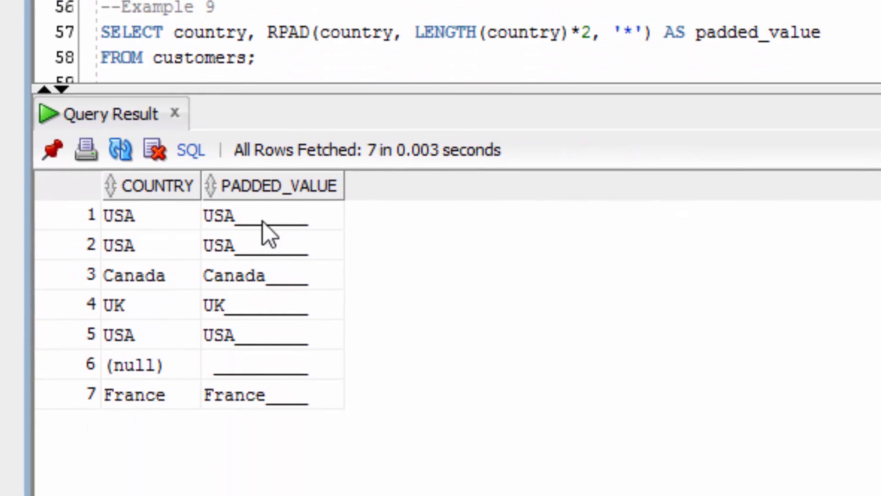
mouse_move(231, 317)
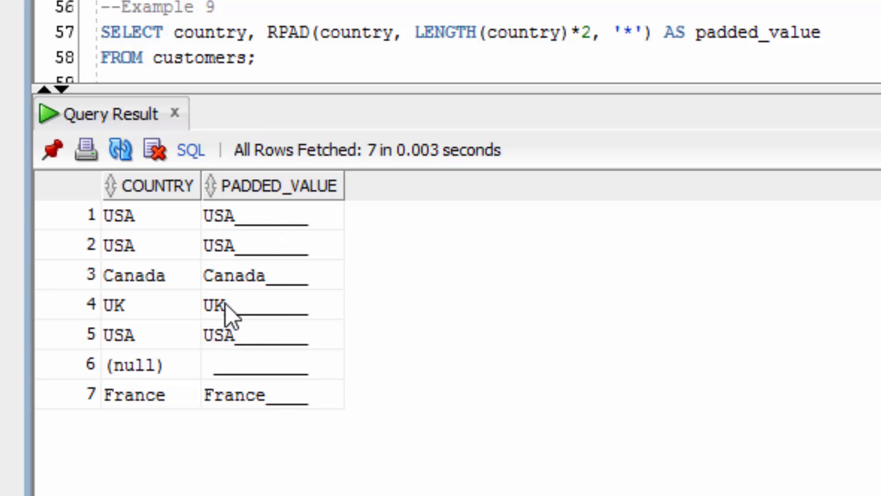
mouse_move(178, 388)
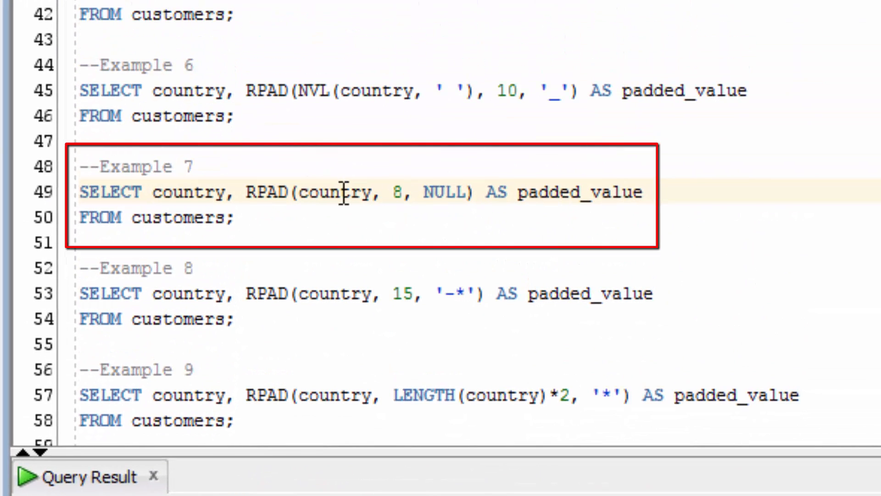
mouse_move(513, 268)
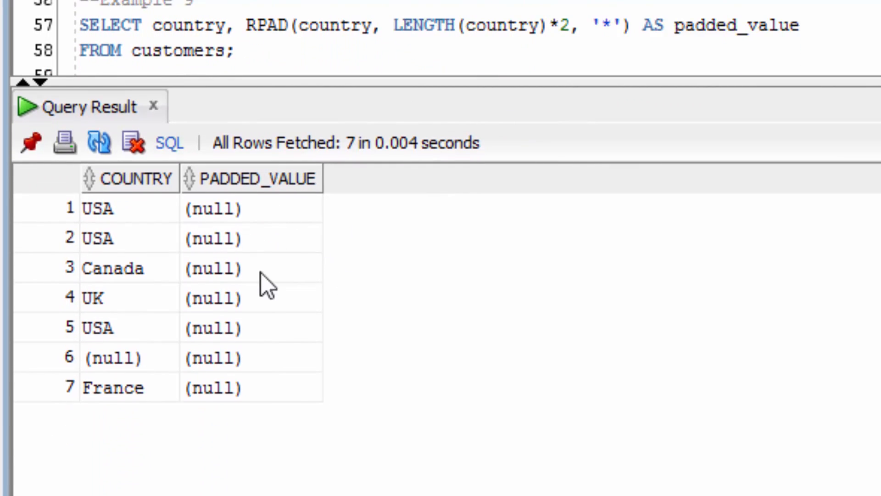
mouse_move(275, 361)
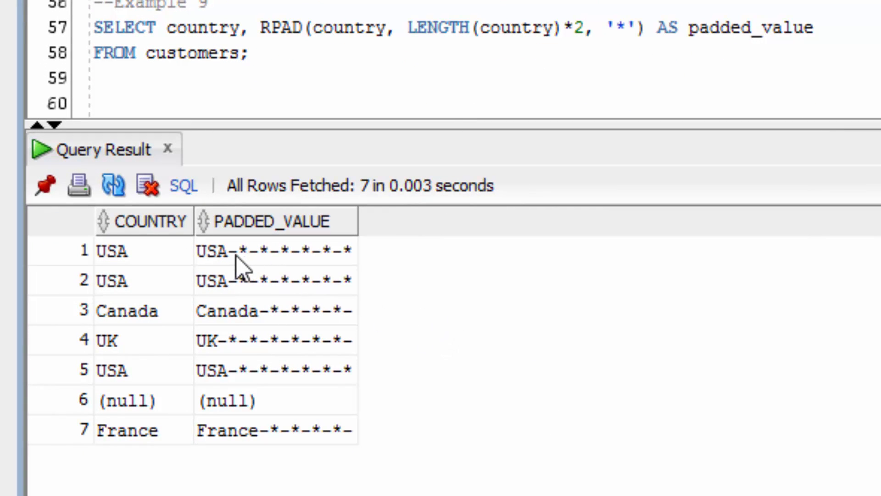
mouse_move(334, 404)
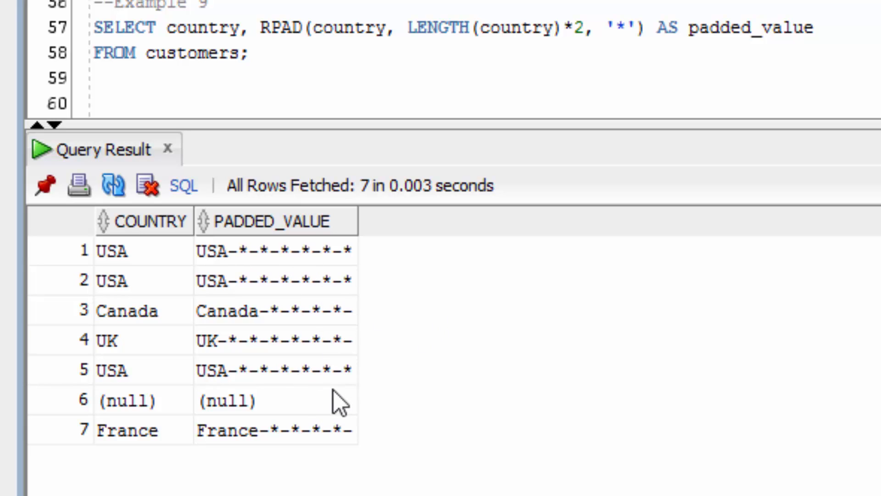
mouse_move(332, 261)
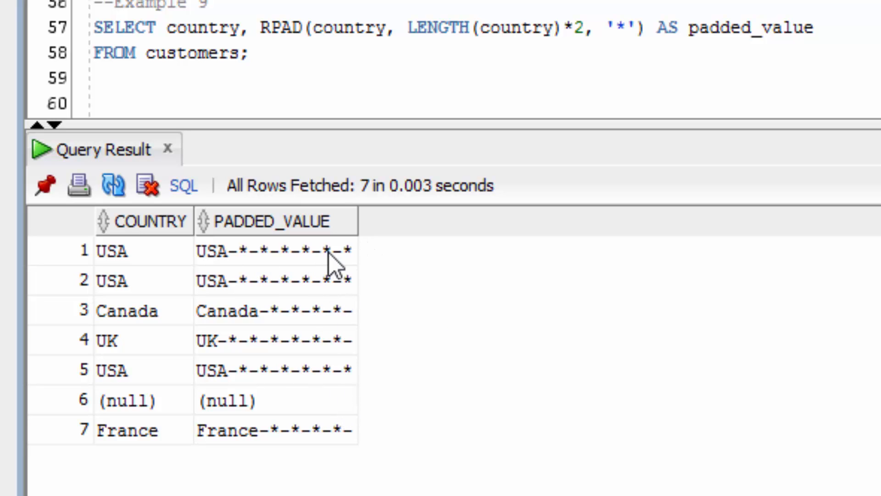
mouse_move(355, 326)
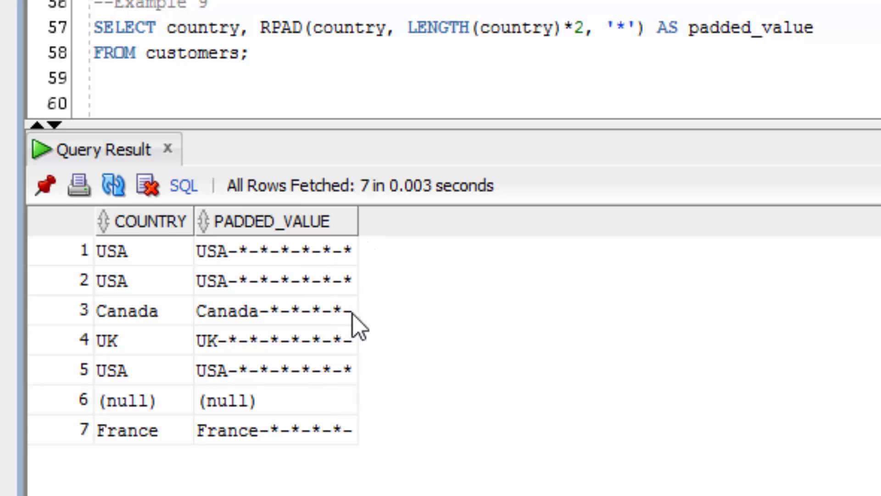
Run Example 8 padding countries with '-*', check Canada's value, then run Example 9's double-length asterisk padding
left_click(274, 310)
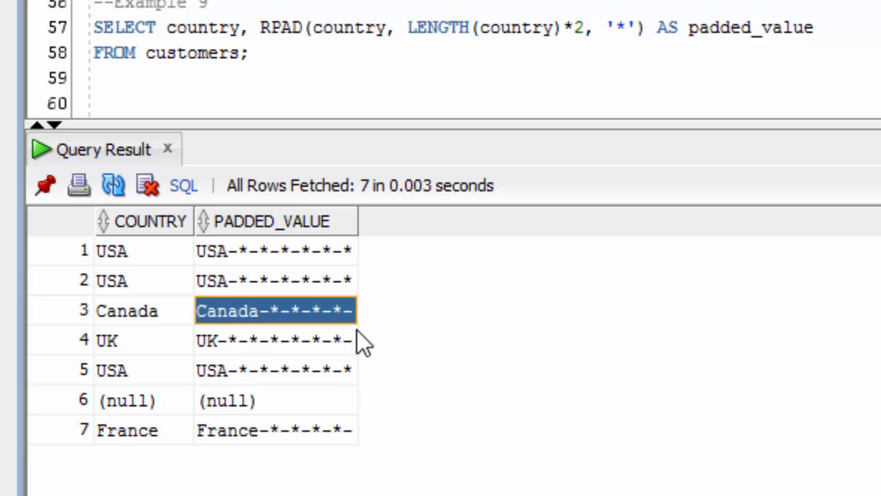
mouse_move(279, 328)
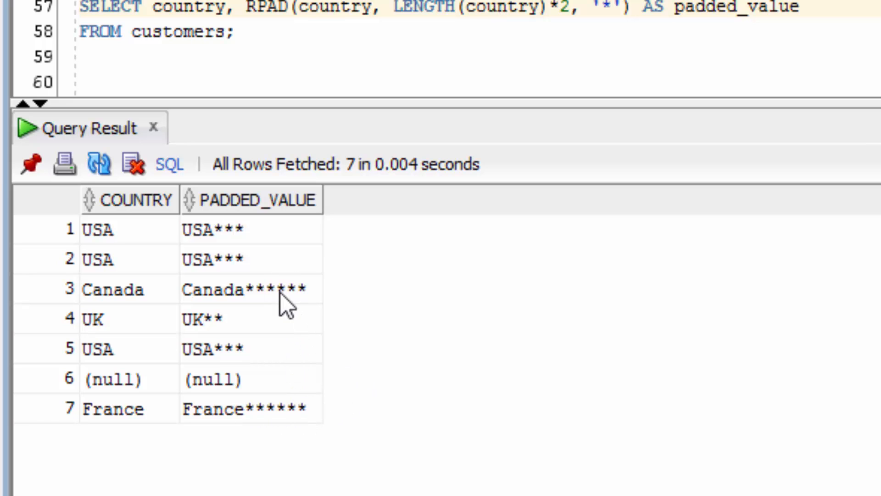
mouse_move(292, 437)
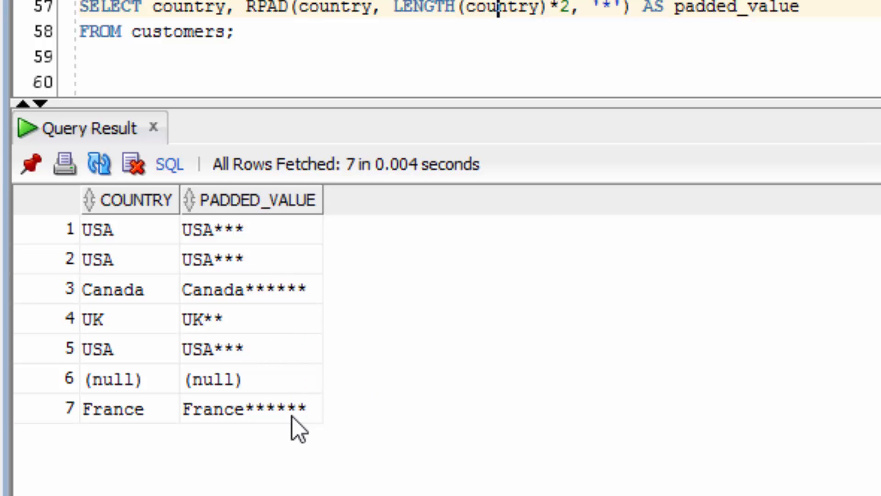
mouse_move(253, 243)
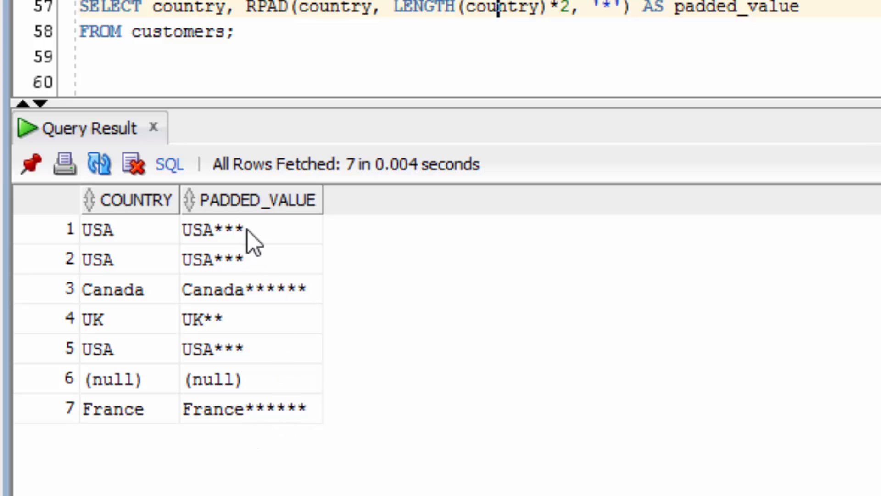